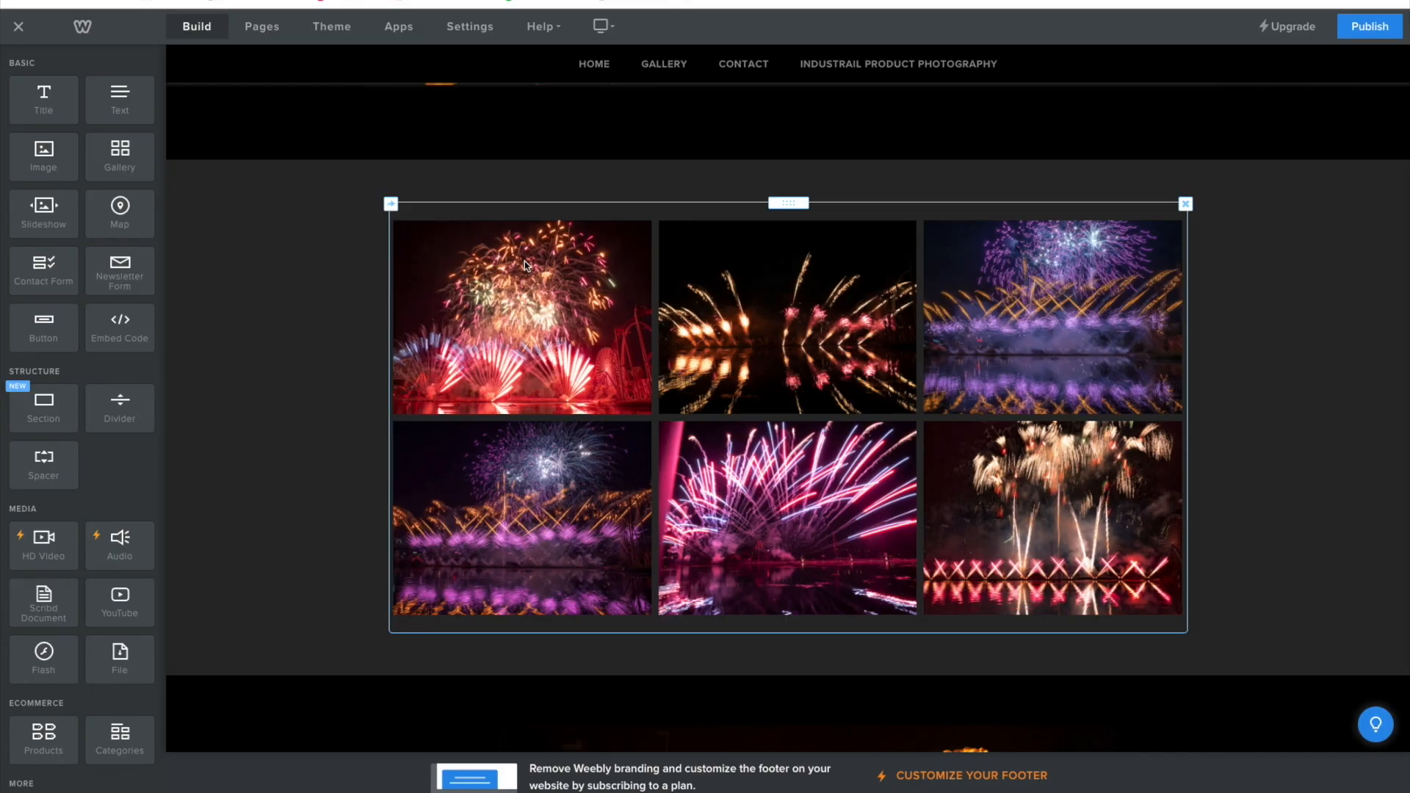
scroll(down, 3)
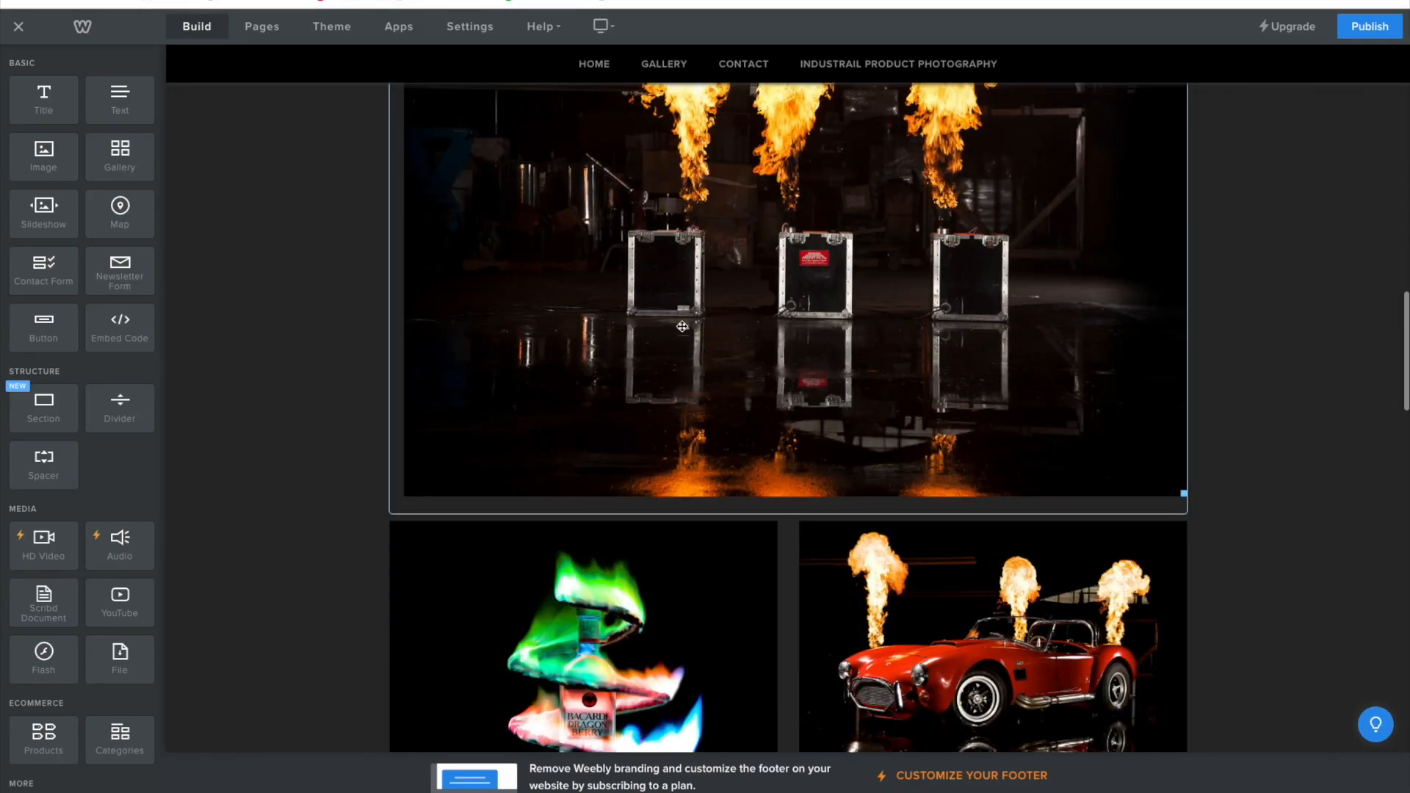